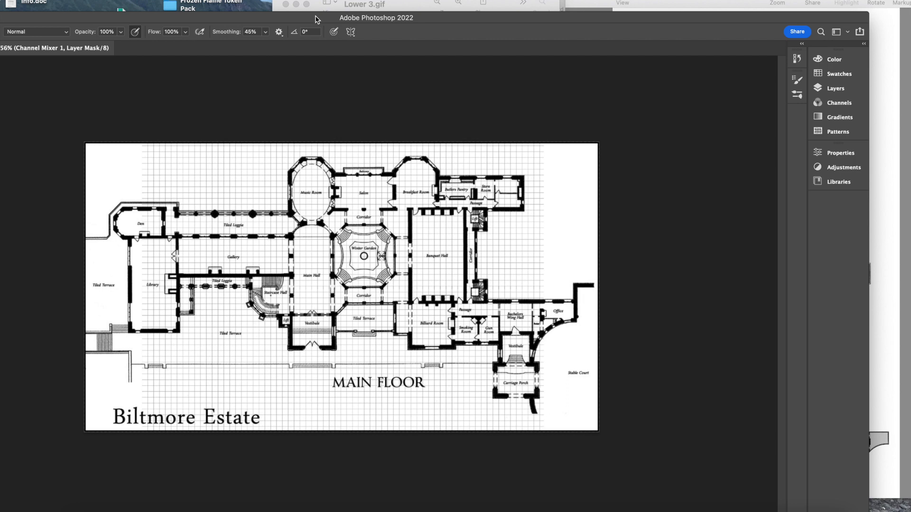
mouse_move(519, 20)
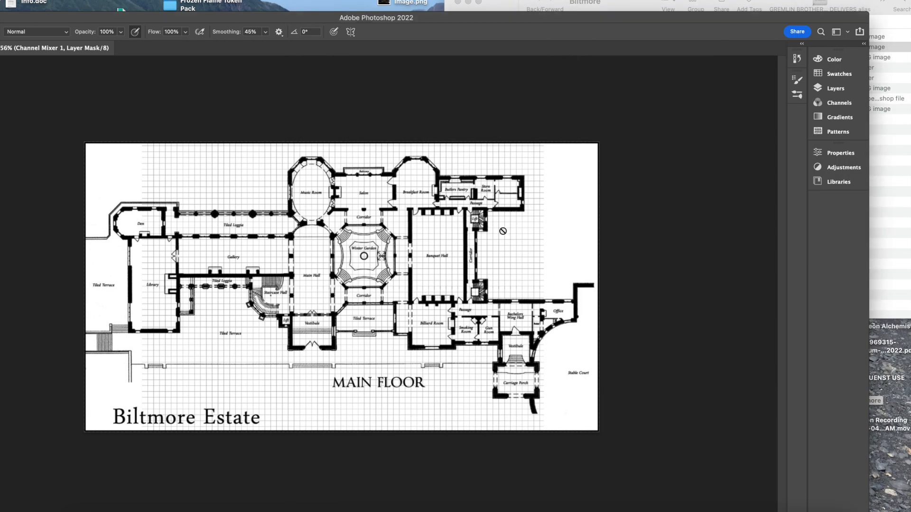
mouse_move(519, 215)
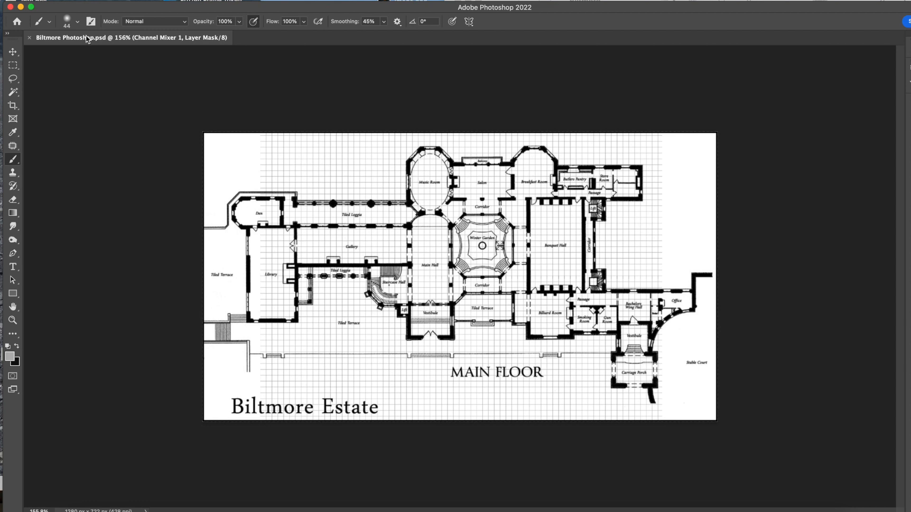
- Select the Move tool for the Biltmore floor plan document
click(12, 51)
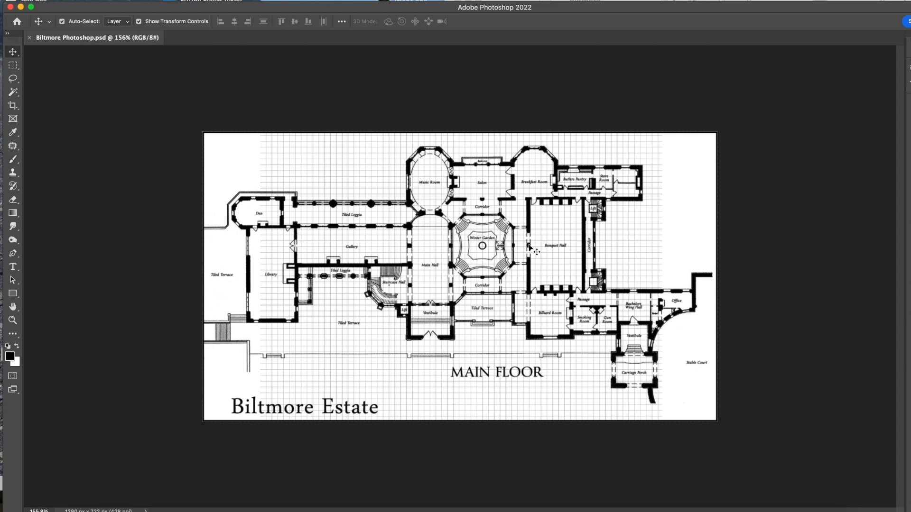
mouse_move(588, 242)
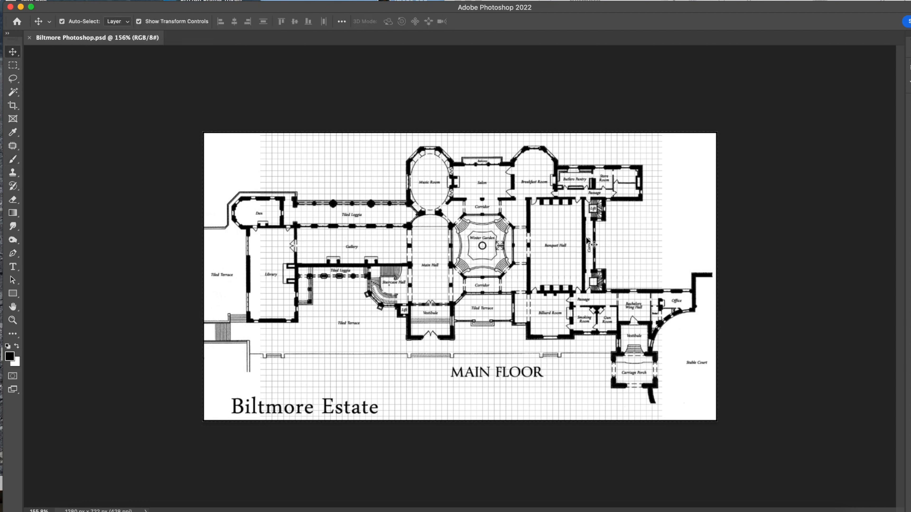
mouse_move(553, 224)
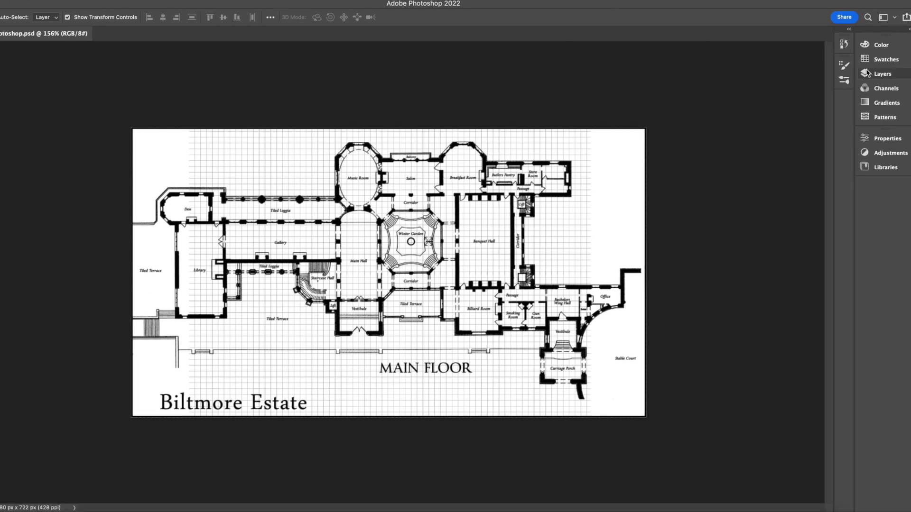
- Select the 68x50 en 72dpi grid layer in the Layers panel
click(882, 74)
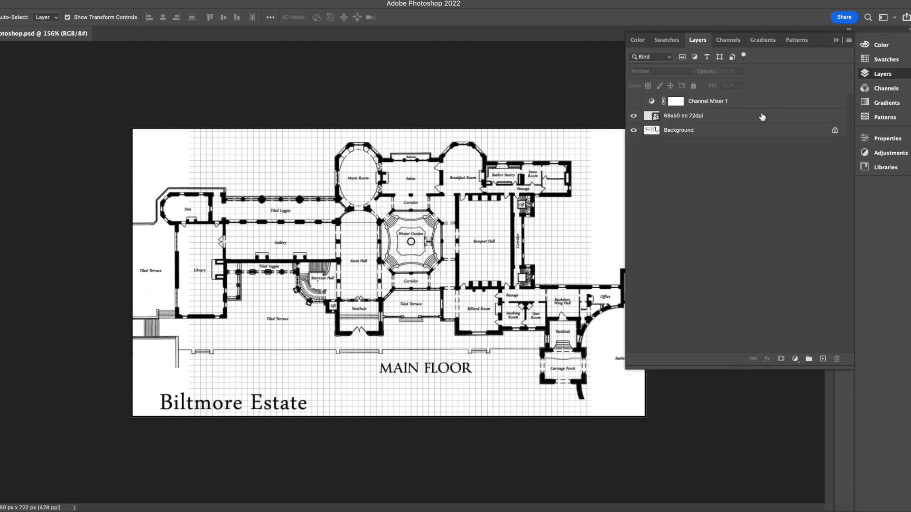
click(682, 116)
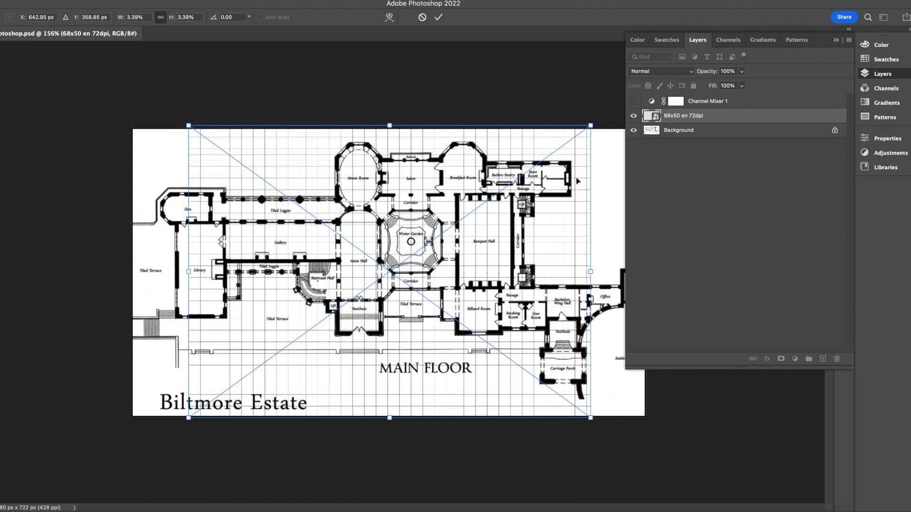
mouse_move(609, 169)
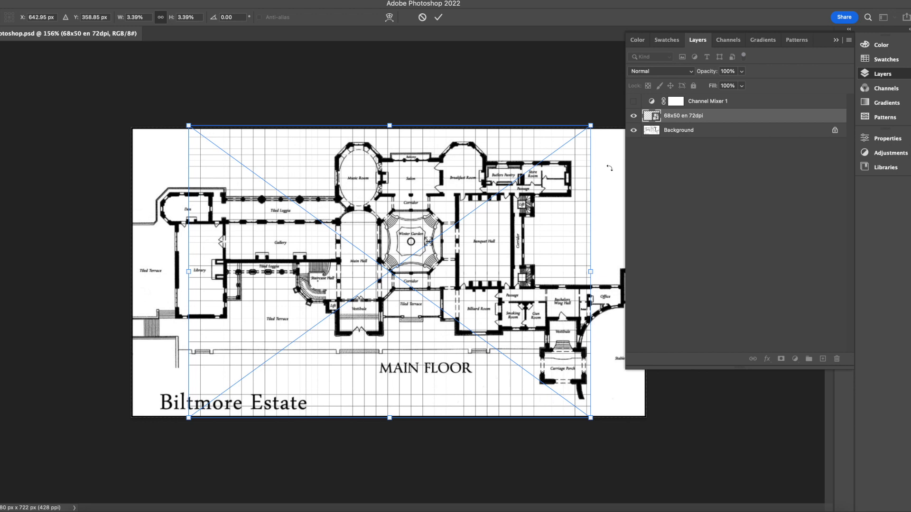
mouse_move(495, 260)
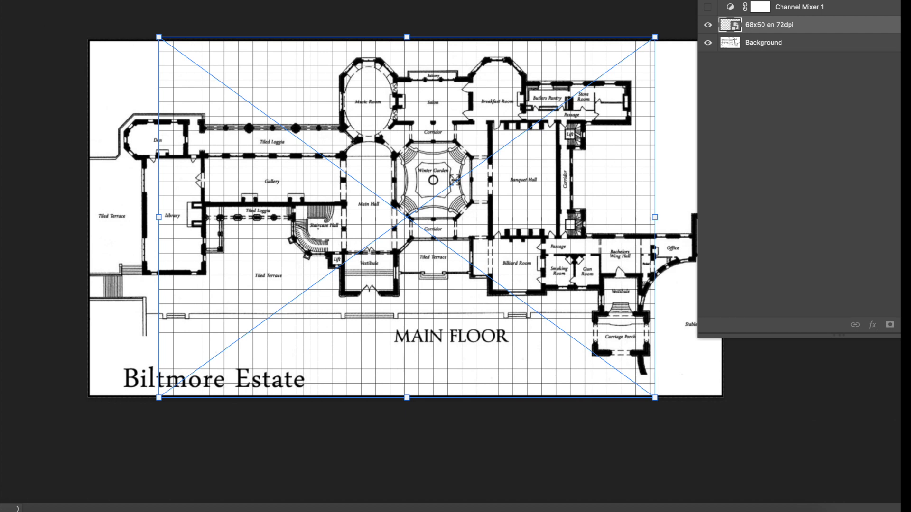
mouse_move(119, 12)
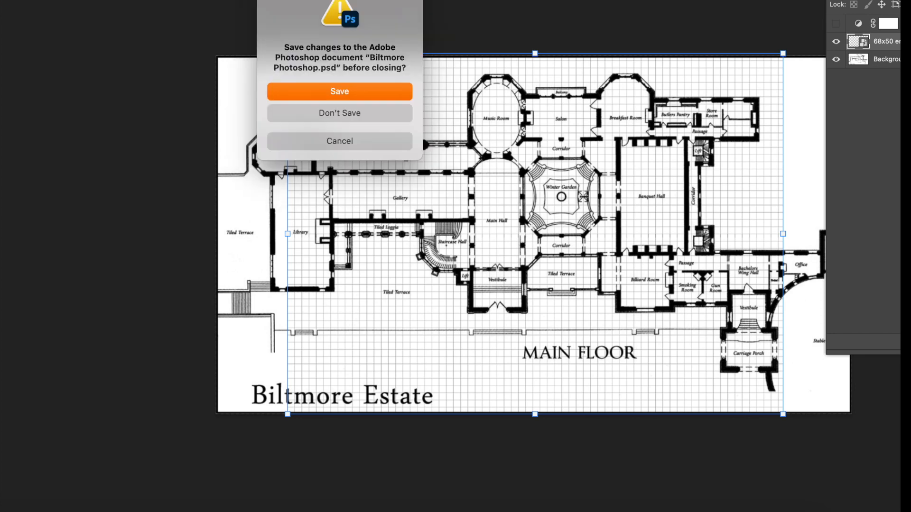
- Answer the save prompt to close the Photoshop document, returning to the map
click(339, 113)
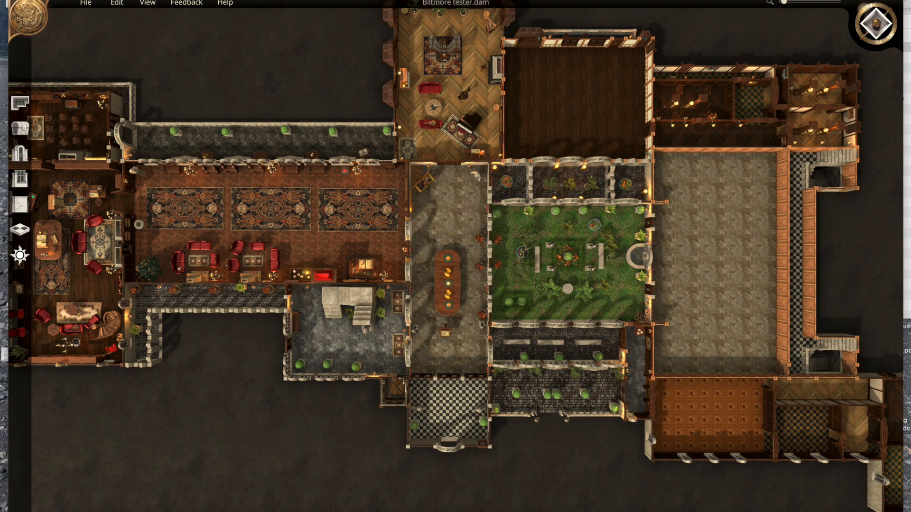
mouse_move(612, 126)
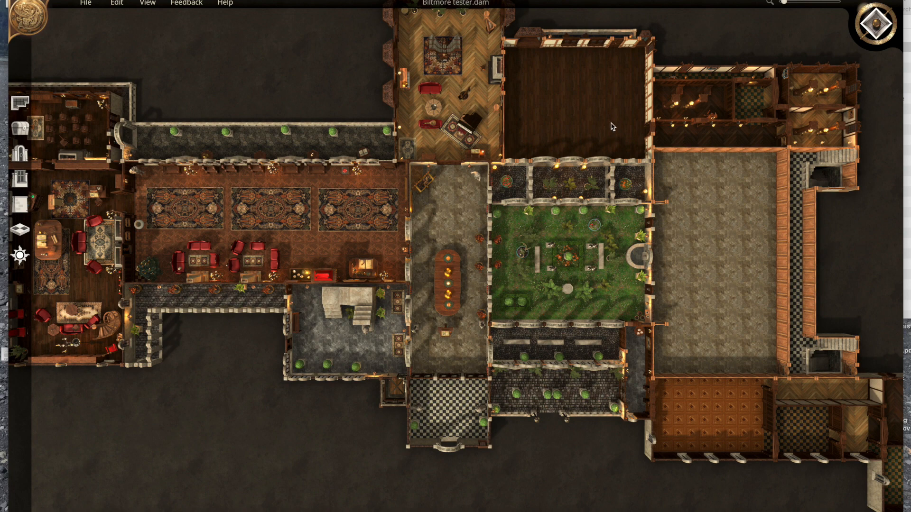
mouse_move(886, 29)
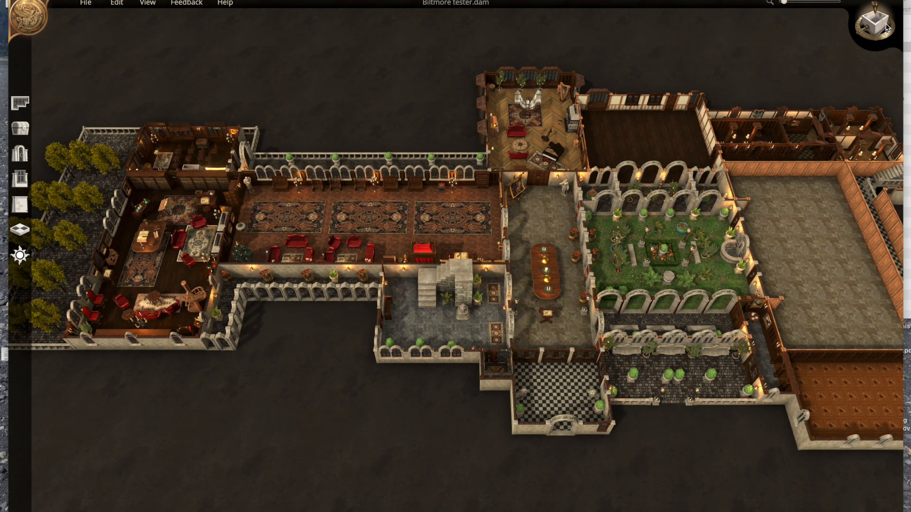
mouse_move(619, 124)
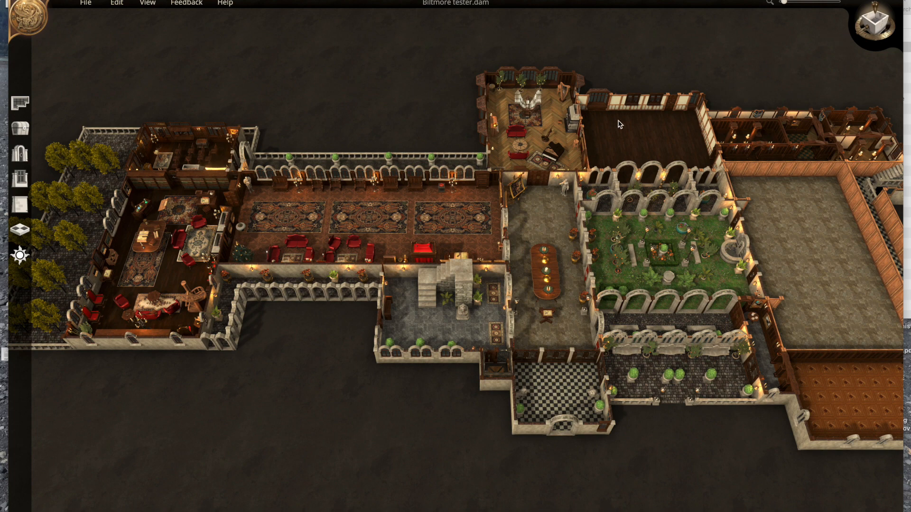
mouse_move(419, 221)
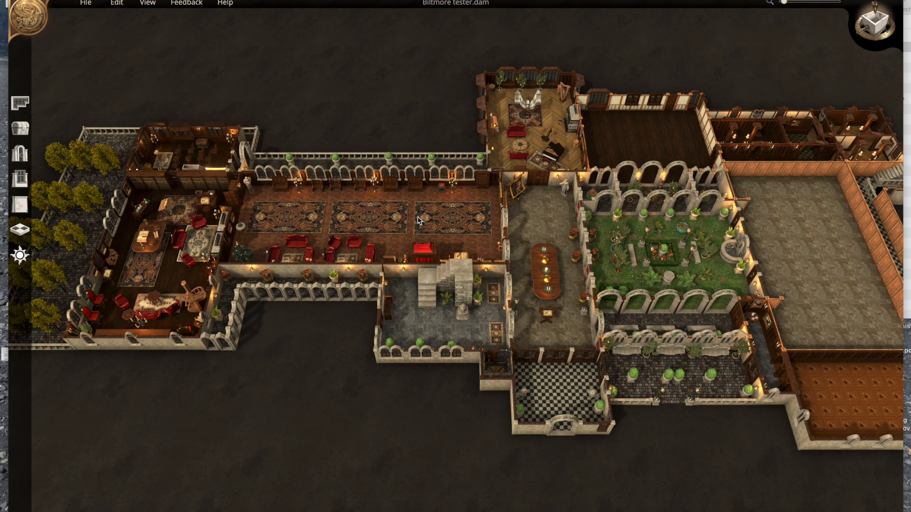
mouse_move(359, 287)
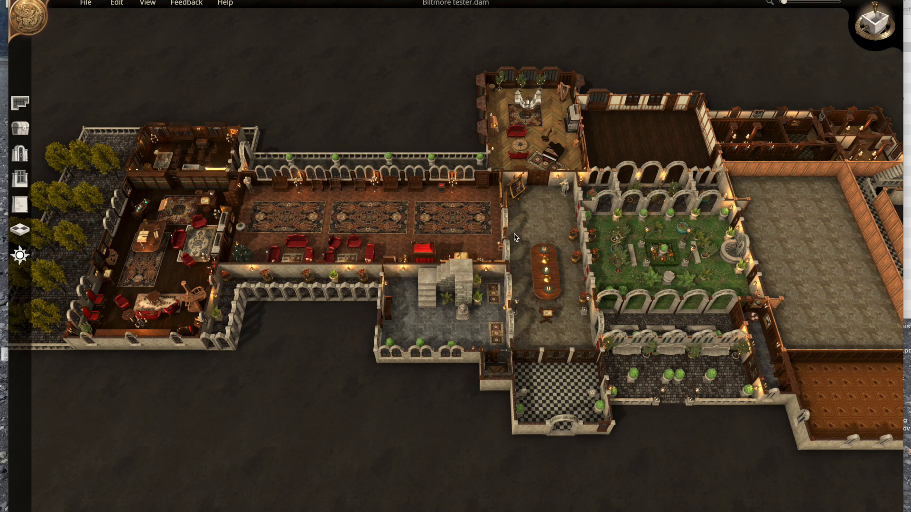
mouse_move(504, 274)
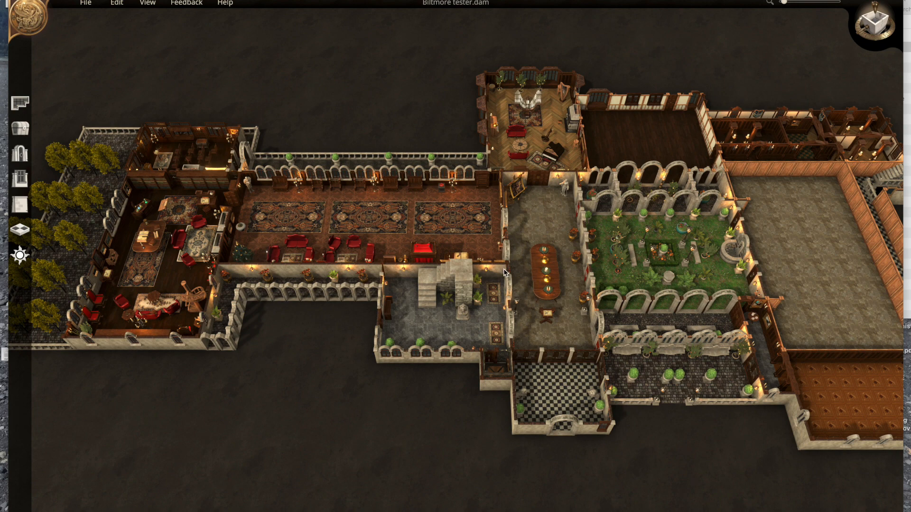
mouse_move(485, 296)
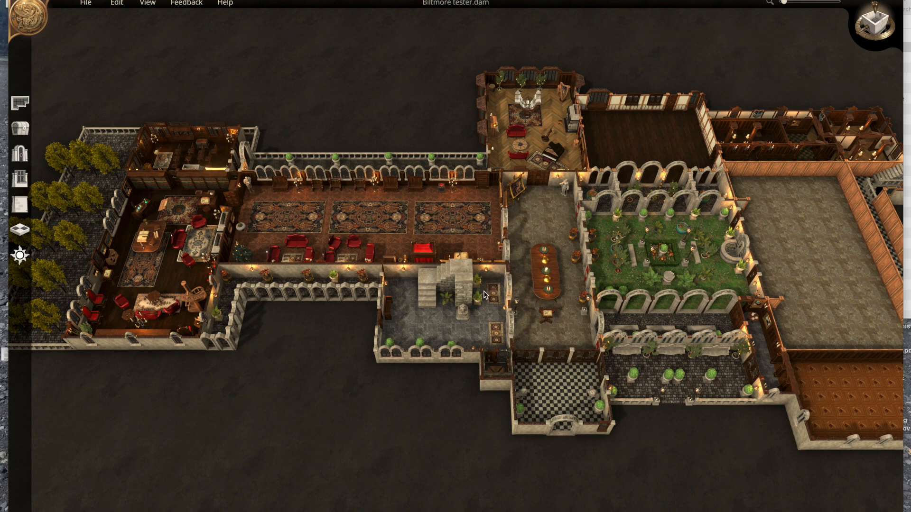
mouse_move(253, 211)
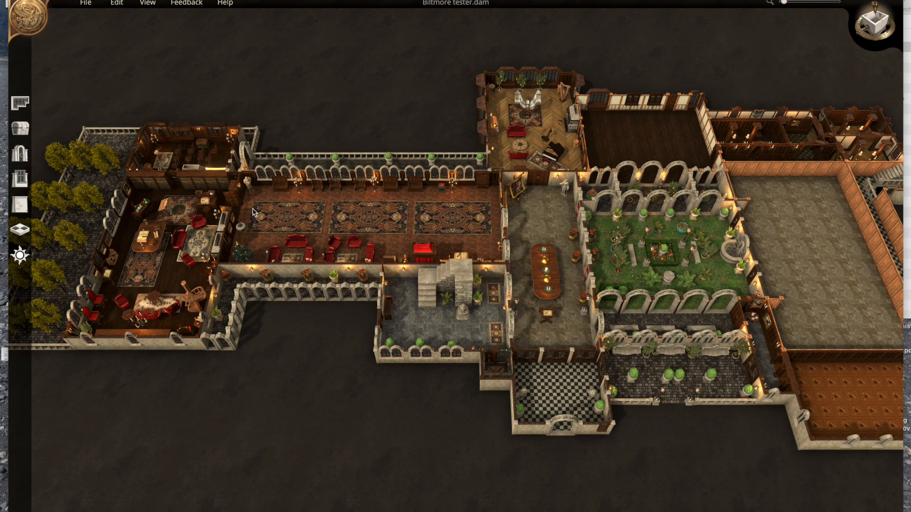
- Bring up the Plaster category of room wall styles
click(19, 204)
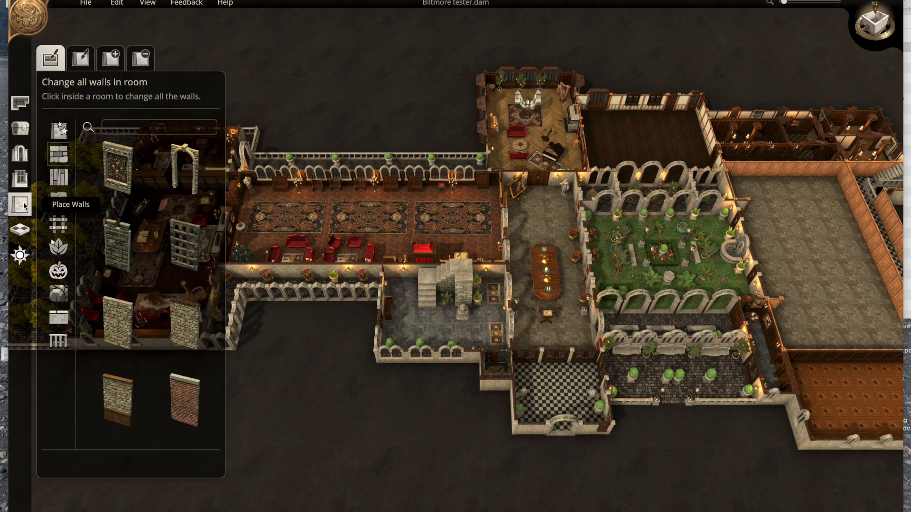
mouse_move(58, 203)
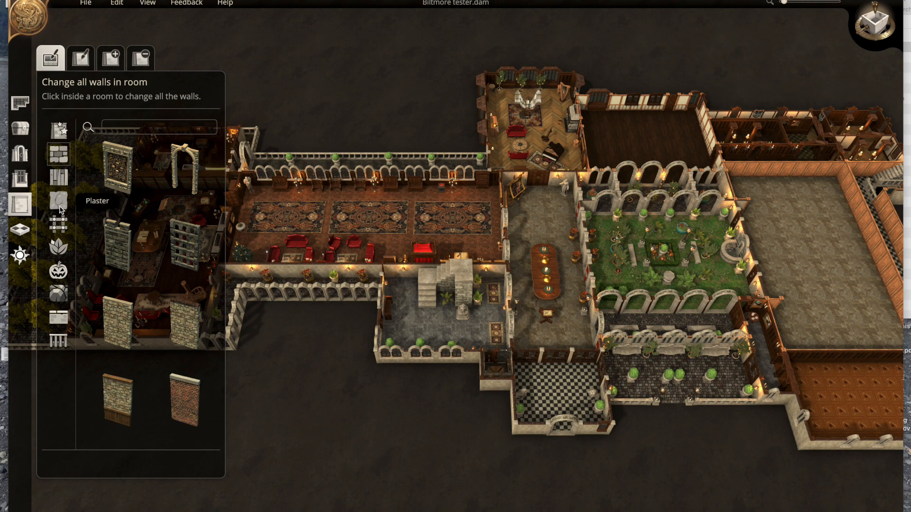
click(57, 200)
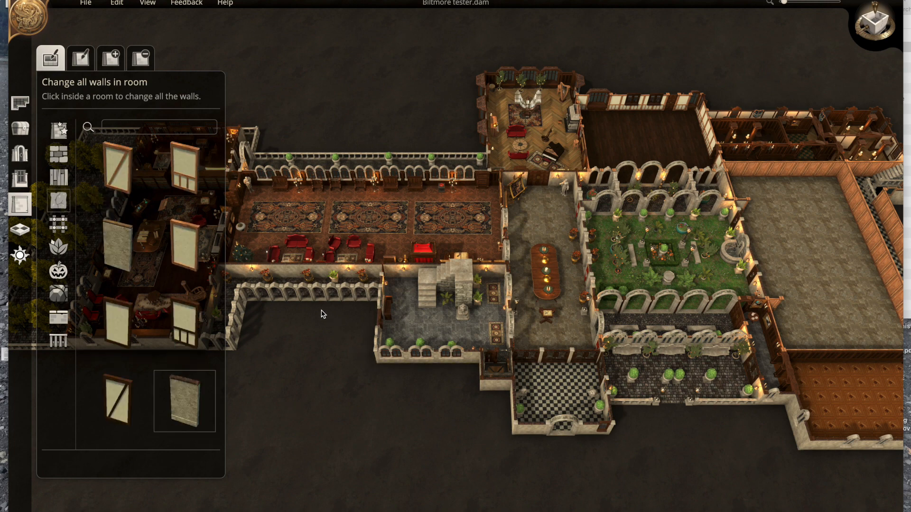
mouse_move(644, 413)
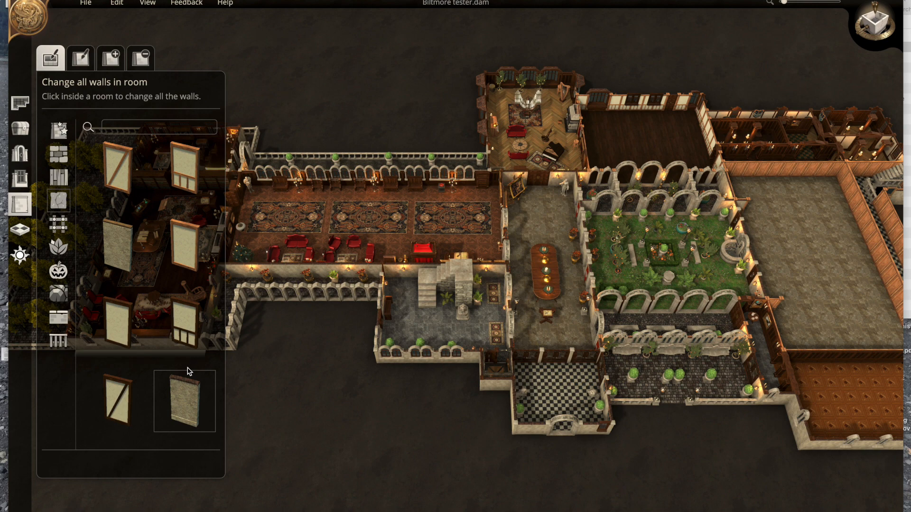
mouse_move(41, 190)
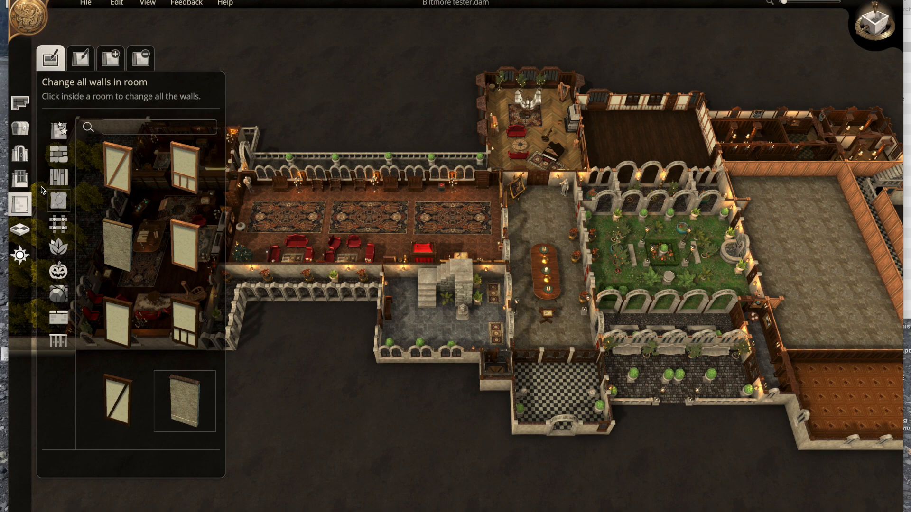
- Put away the wall style palette
click(19, 128)
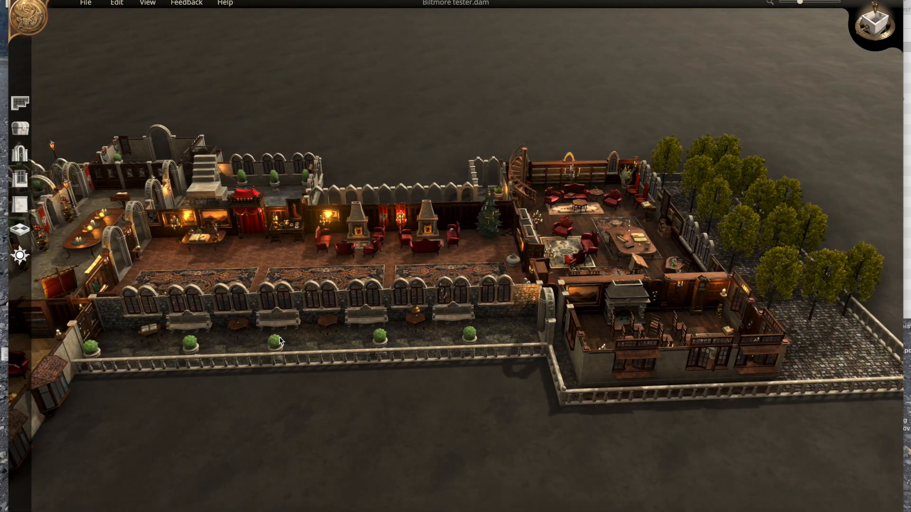
mouse_move(312, 361)
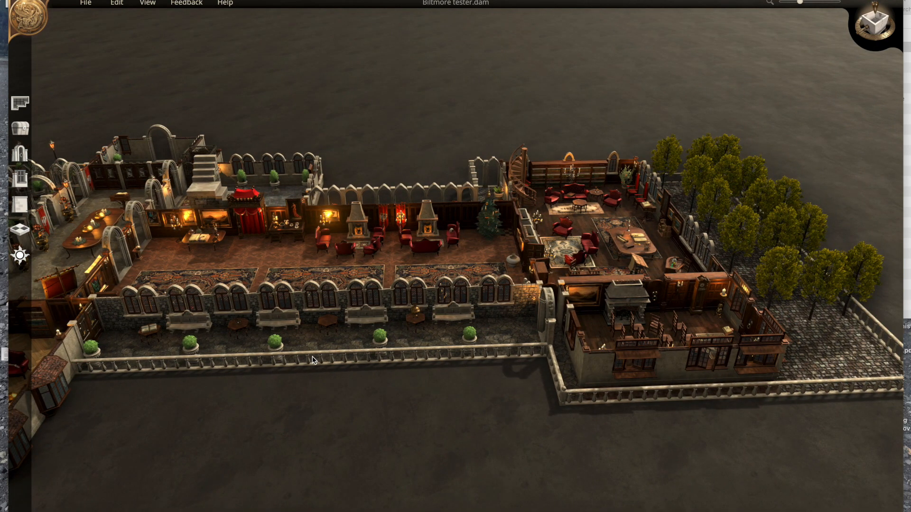
mouse_move(383, 353)
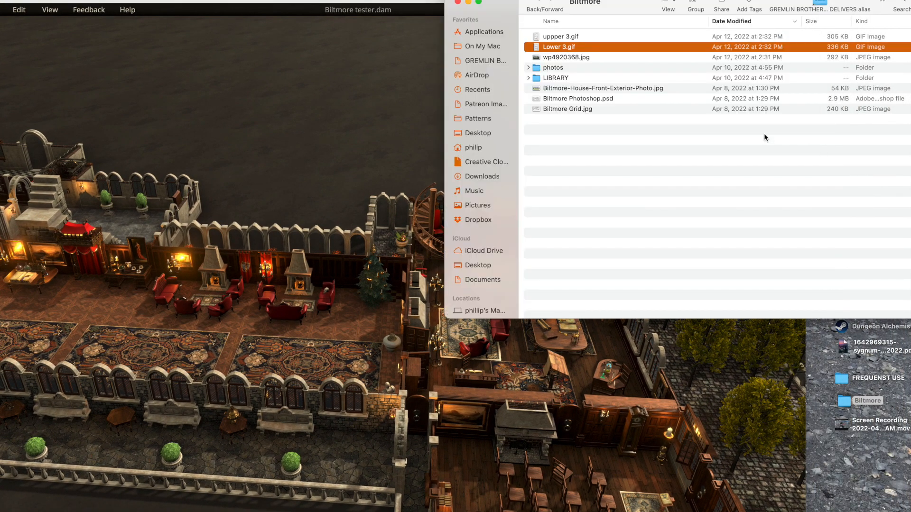
- Expand the LIBRARY folder and preview the Biltmore library interior photo
click(529, 77)
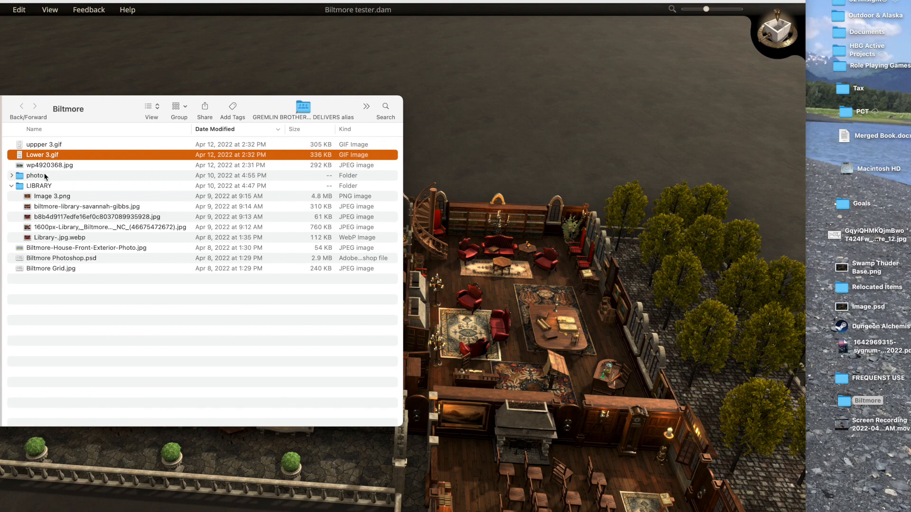
click(53, 196)
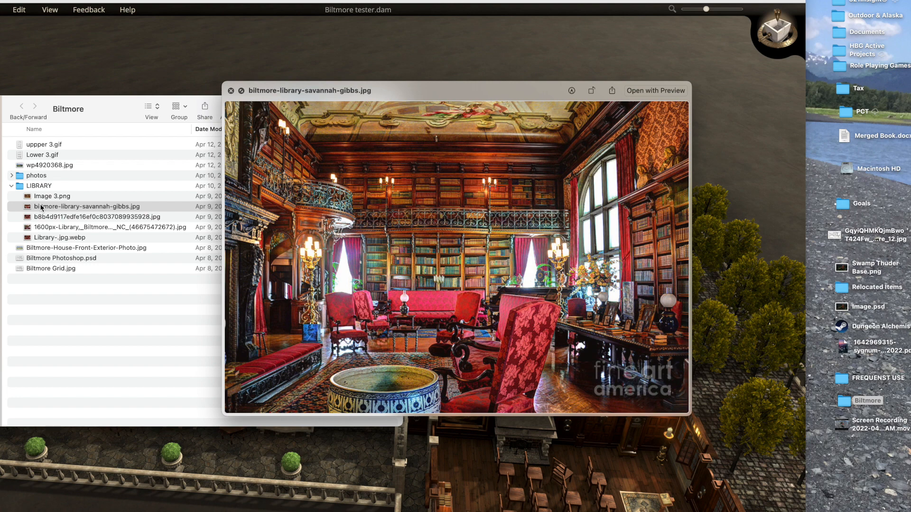
click(231, 90)
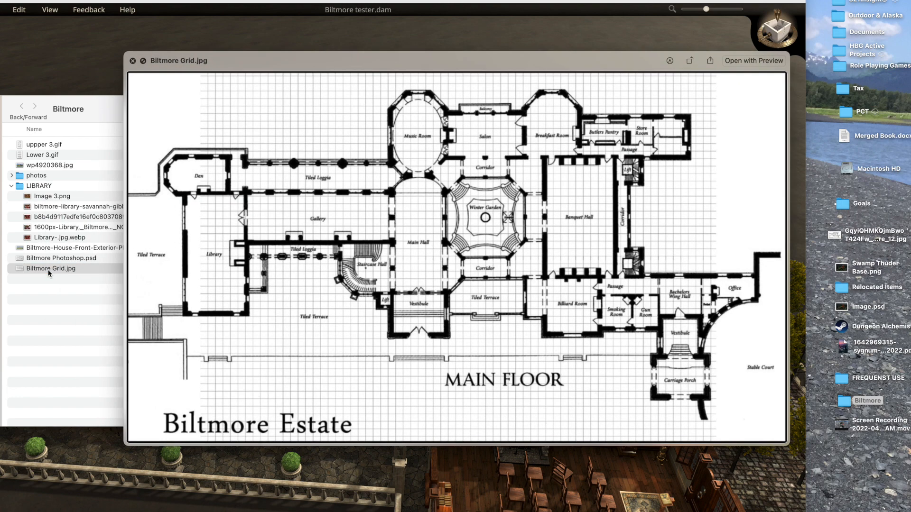
mouse_move(382, 87)
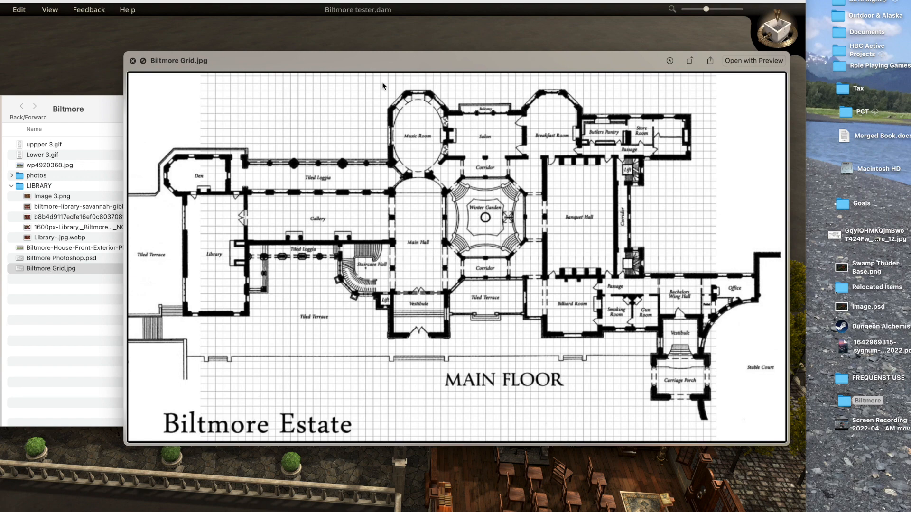
mouse_move(415, 98)
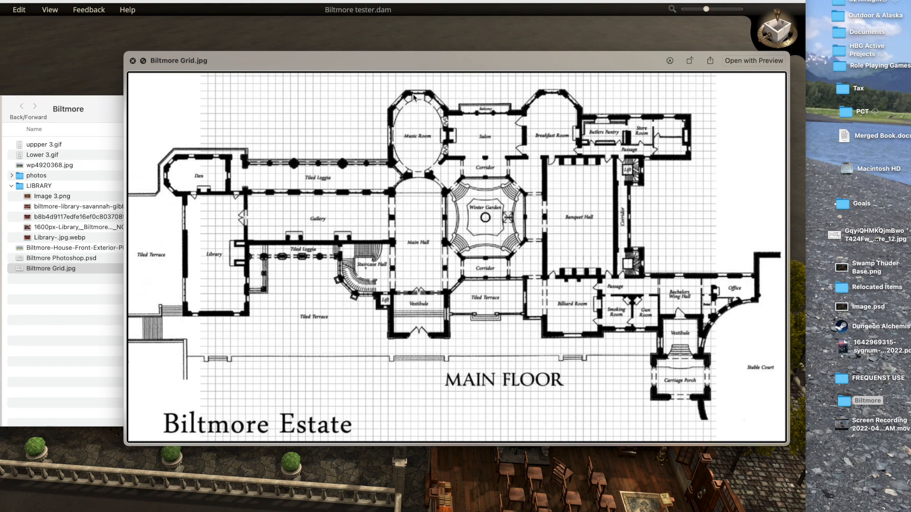
- Close the Biltmore Grid preview and the Biltmore folder window
click(132, 61)
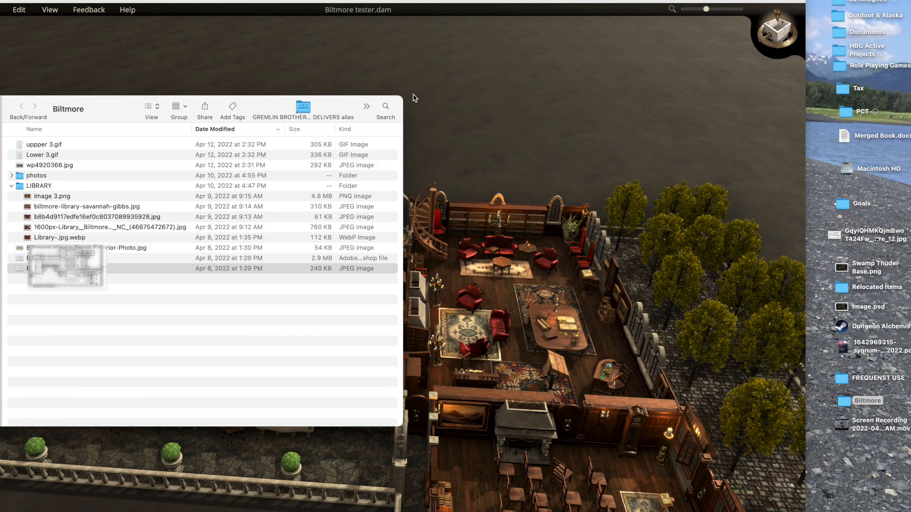
click(53, 265)
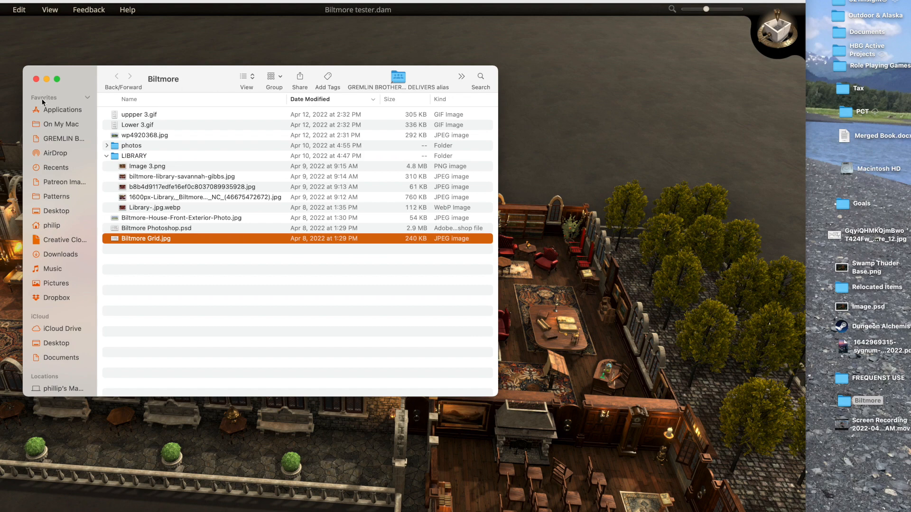
click(36, 79)
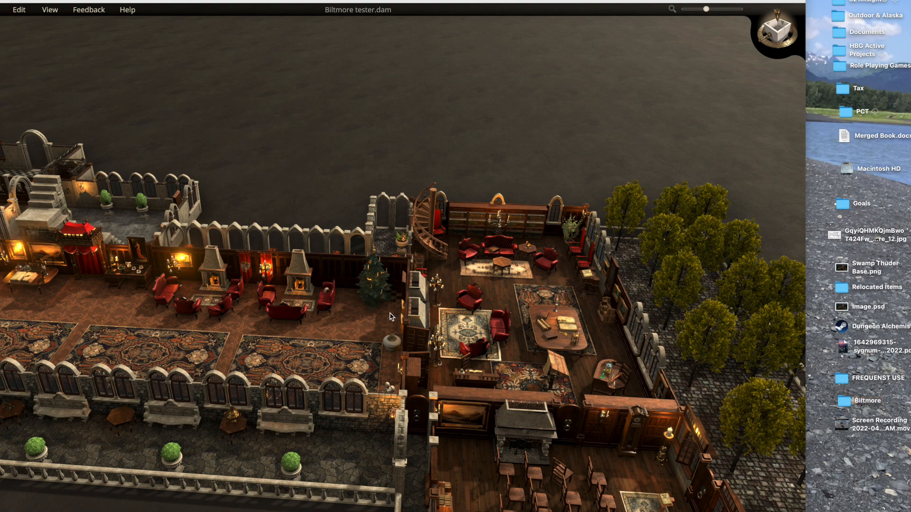
mouse_move(332, 331)
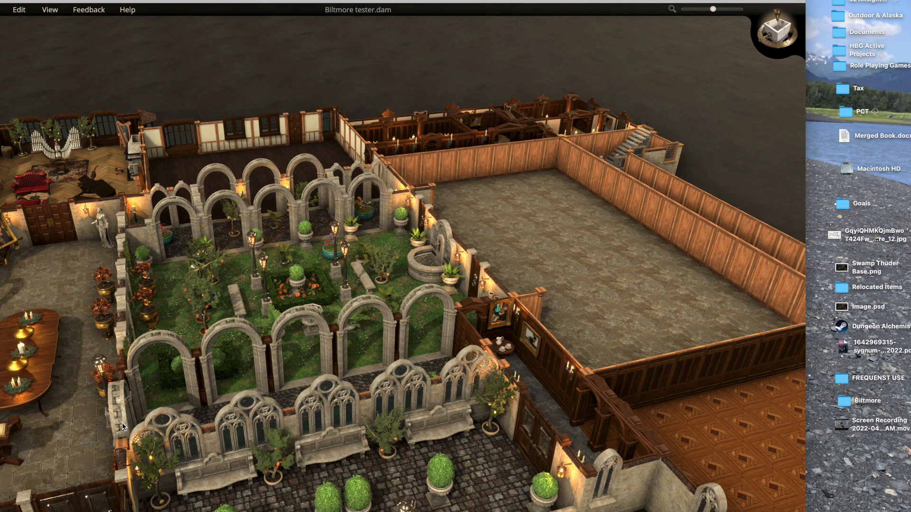
mouse_move(62, 364)
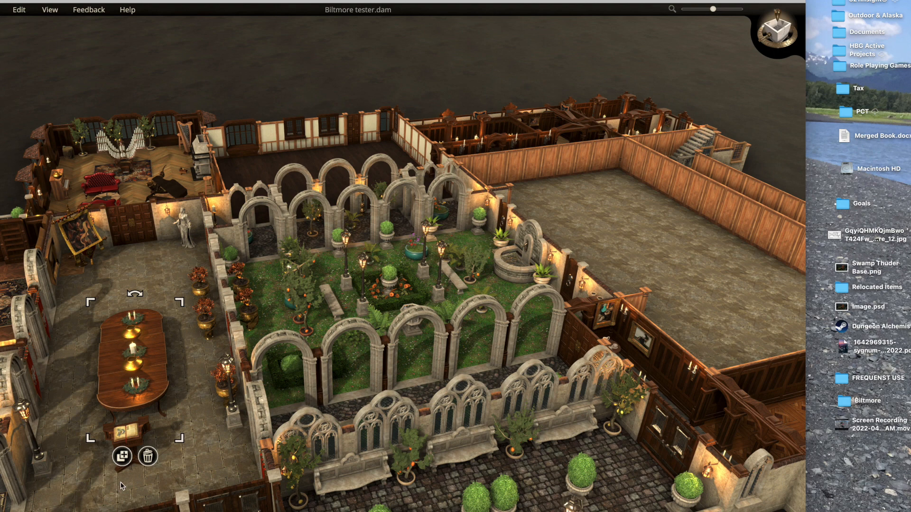
mouse_move(131, 455)
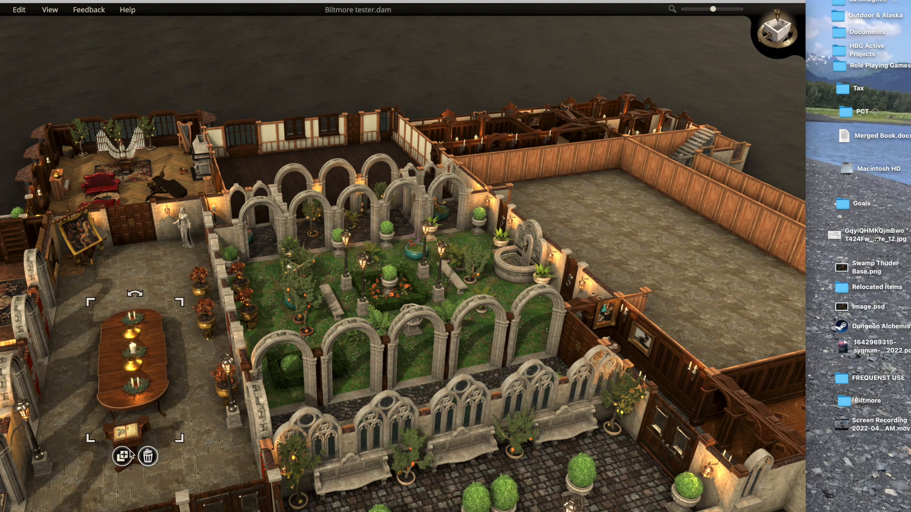
mouse_move(133, 351)
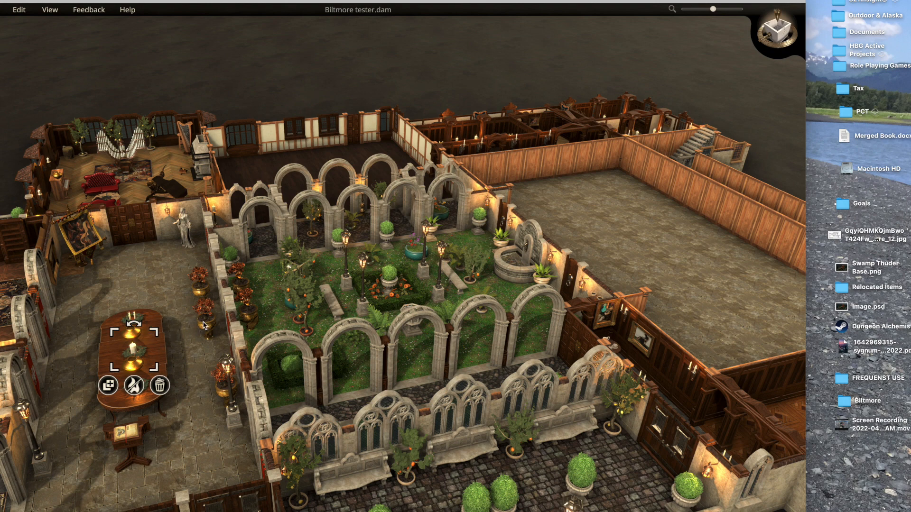
mouse_move(241, 392)
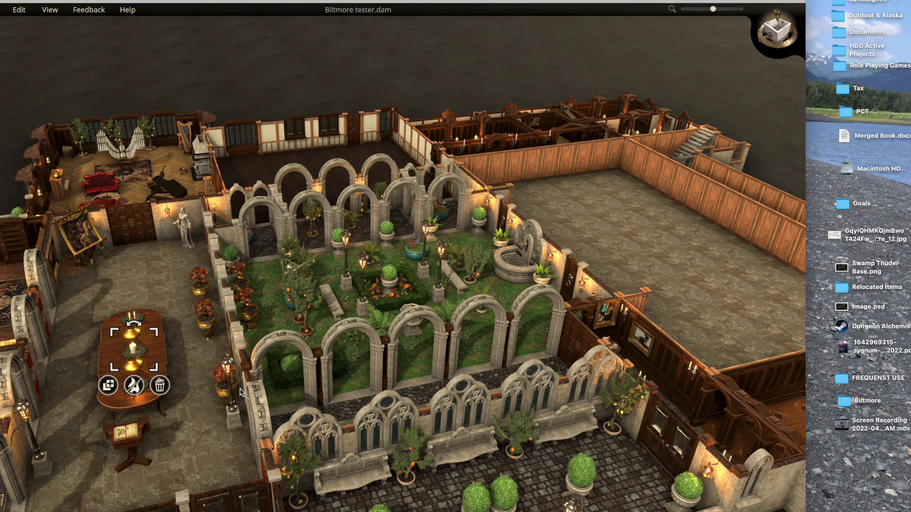
mouse_move(627, 394)
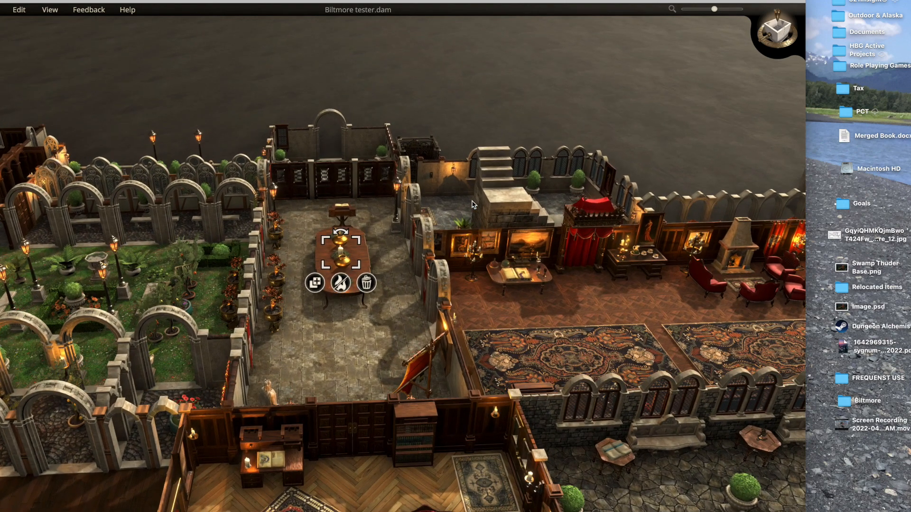
mouse_move(478, 219)
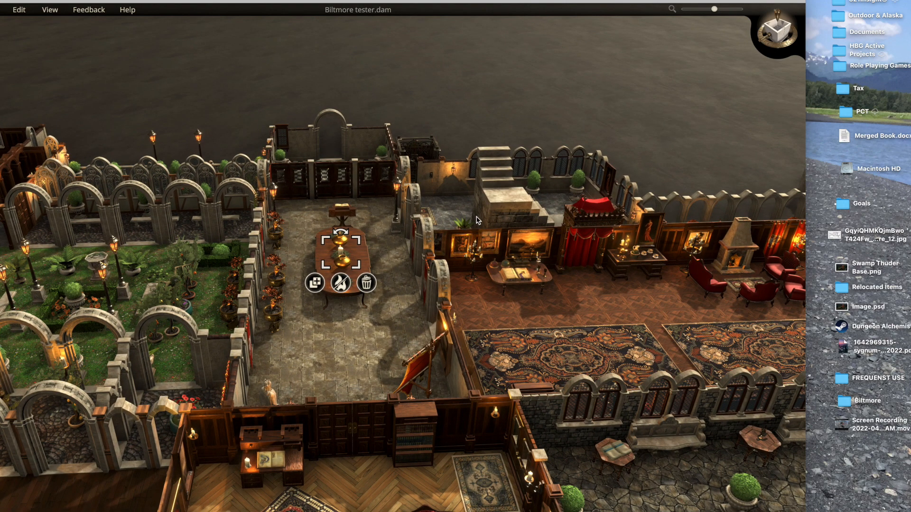
mouse_move(503, 258)
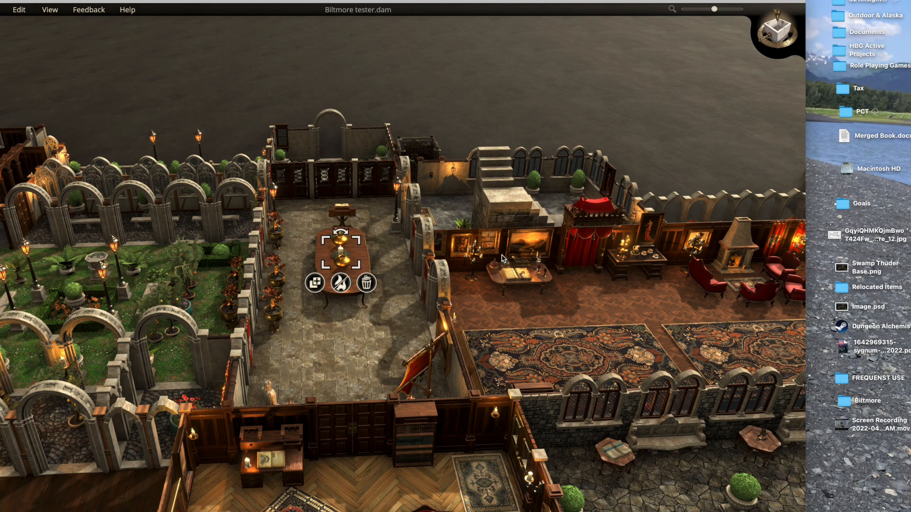
mouse_move(493, 249)
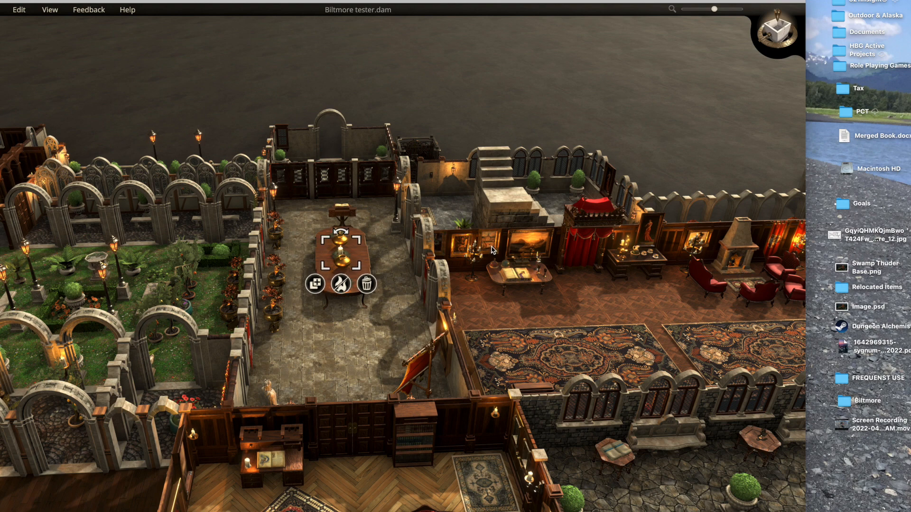
- Select the gallery wall painting and start replacing its picture
click(487, 244)
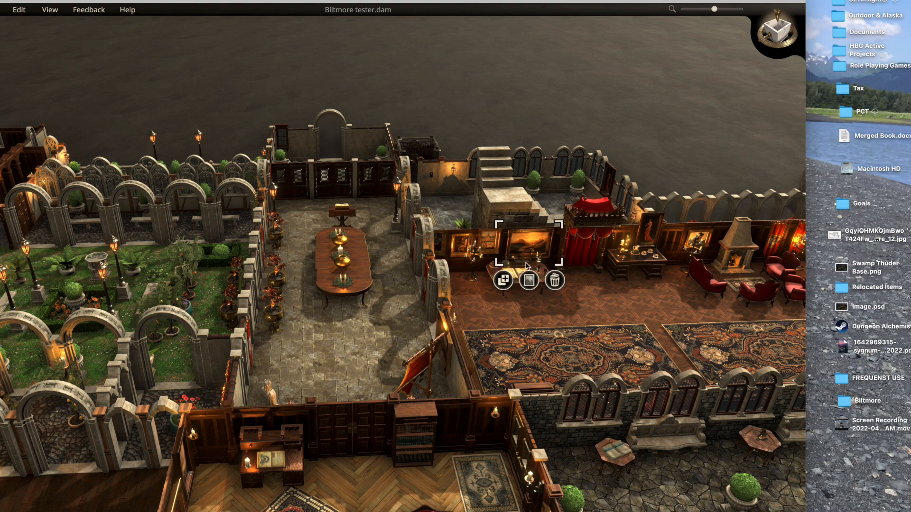
click(528, 281)
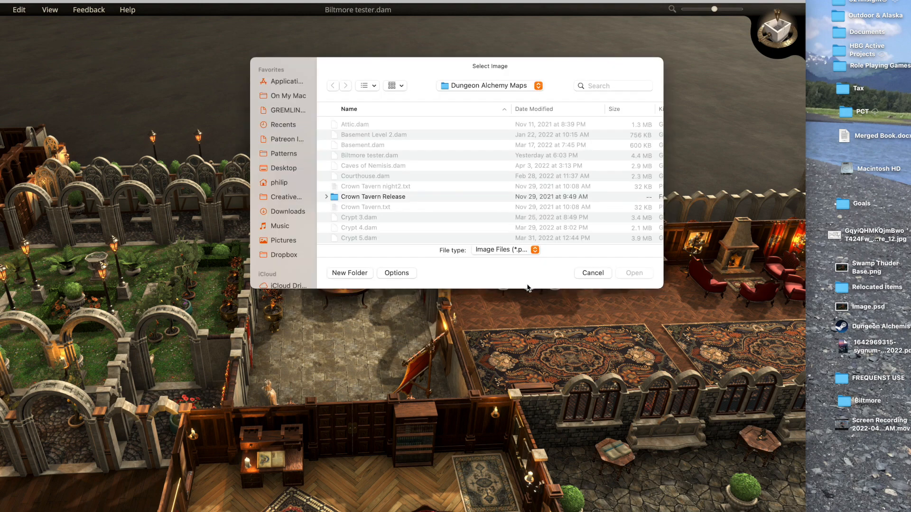
mouse_move(351, 182)
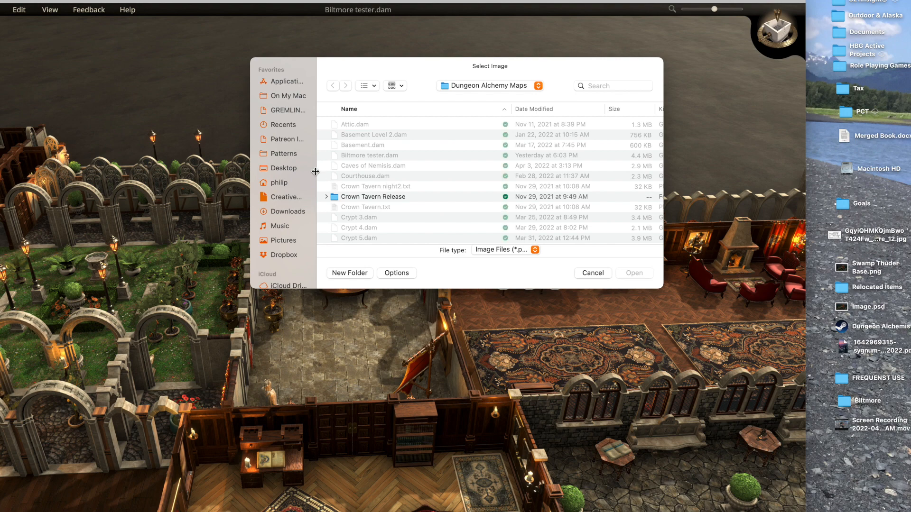
mouse_move(294, 159)
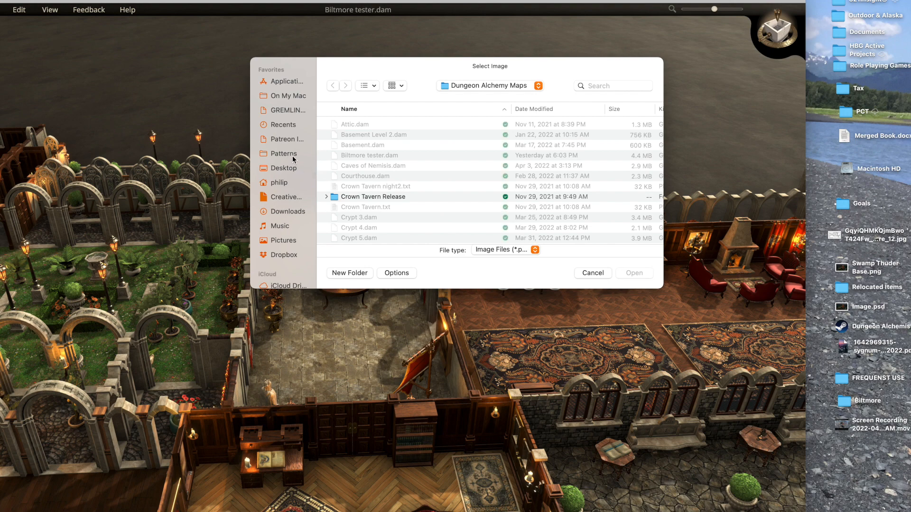
mouse_move(288, 111)
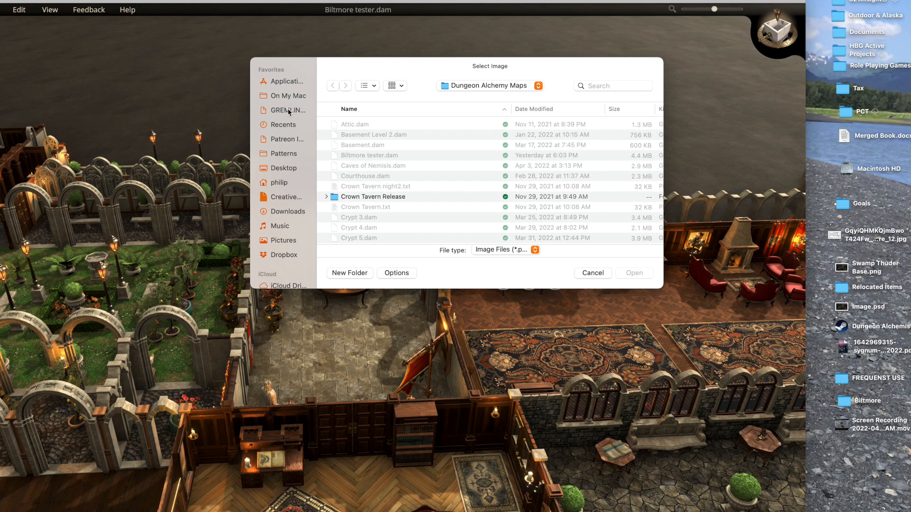
- Navigate to iCloud Desktop > Biltmore > photos and choose Unknown-5.jpeg for the painting
click(287, 110)
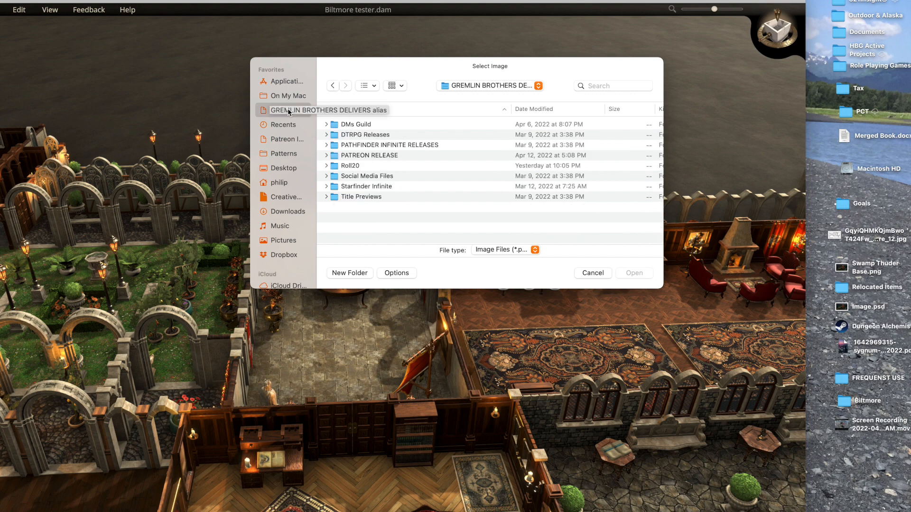
scroll(down, 3)
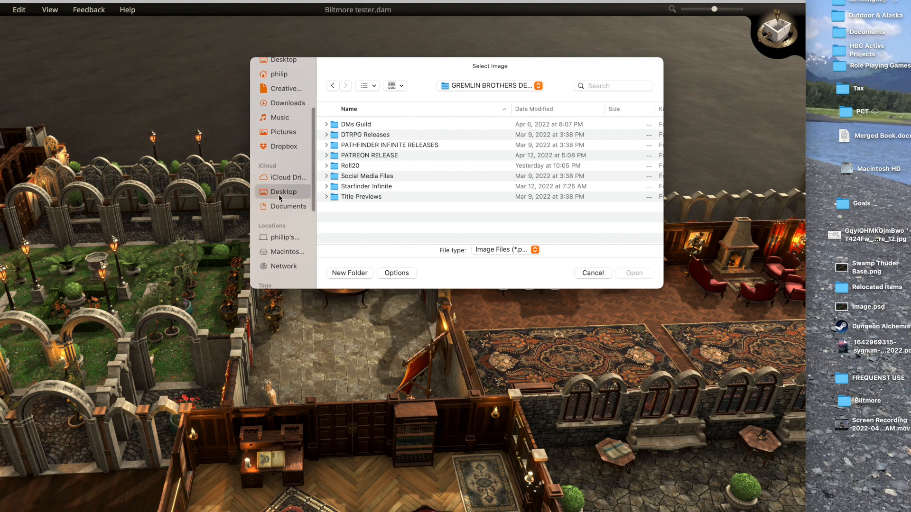
click(282, 191)
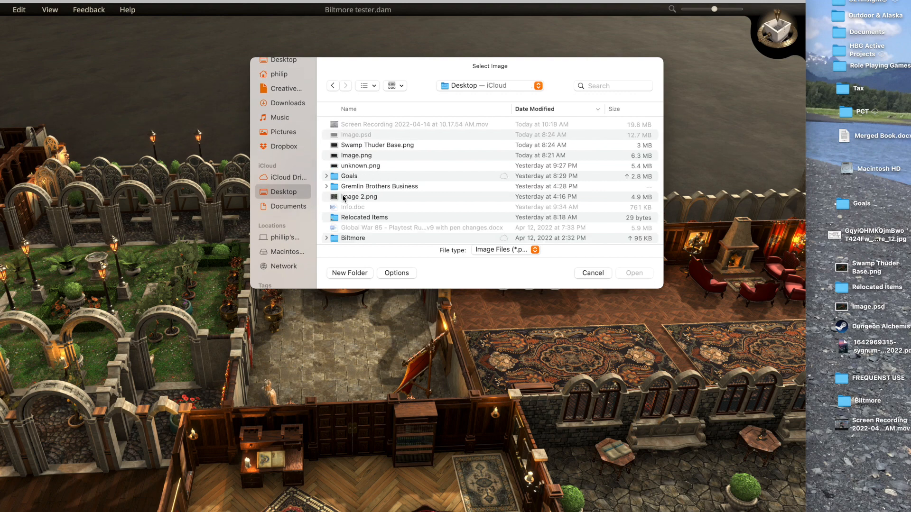
double_click(352, 238)
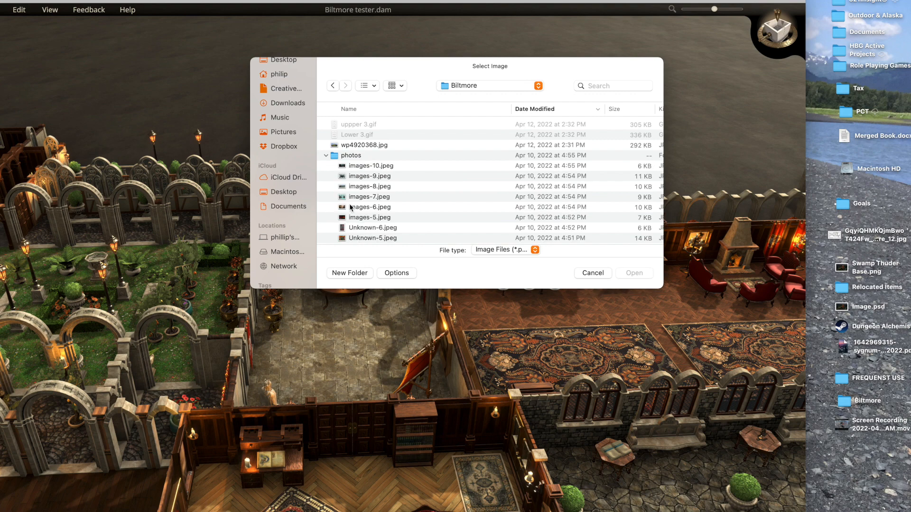
click(369, 177)
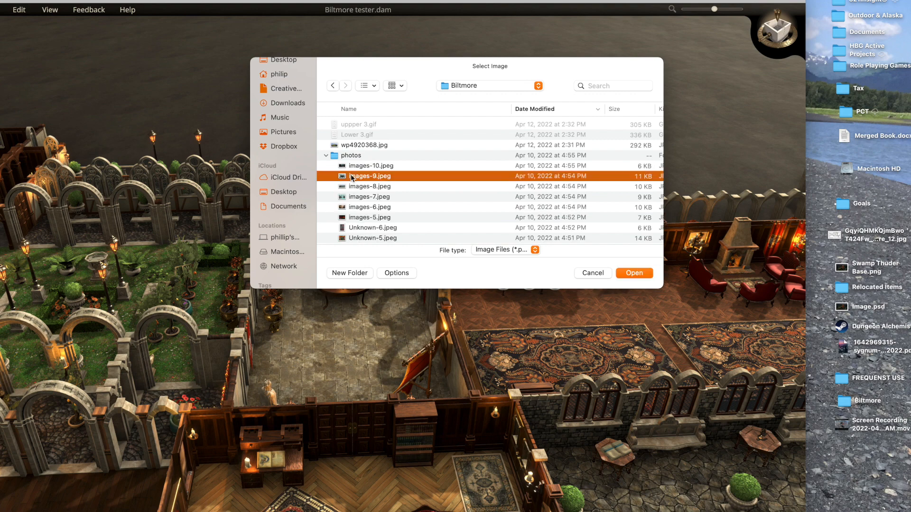
scroll(down, 3)
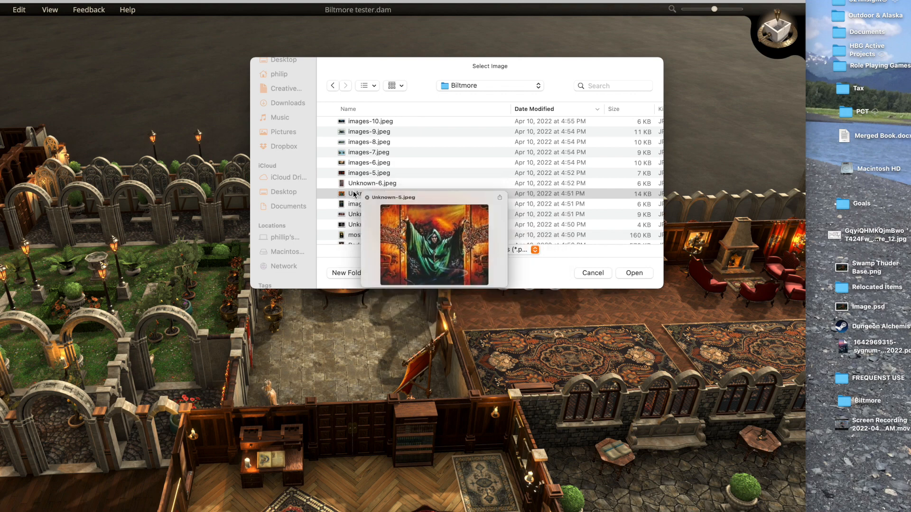
click(634, 273)
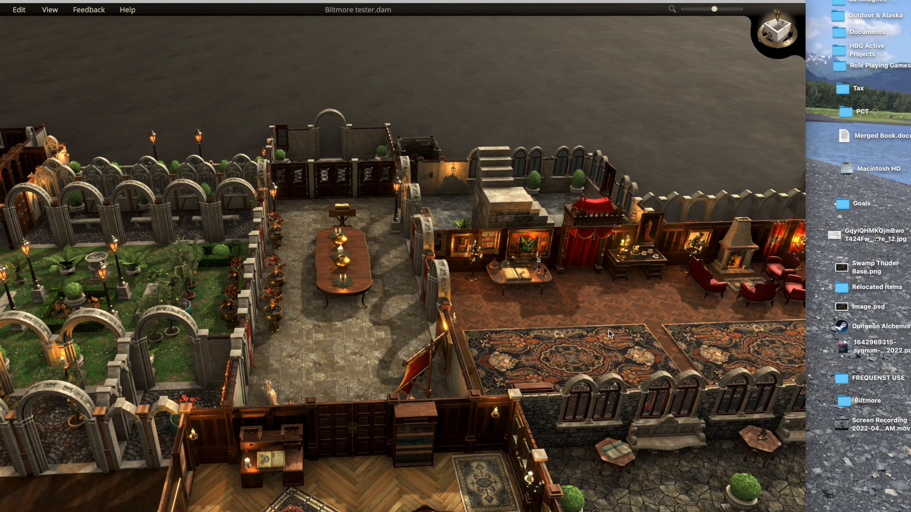
mouse_move(588, 350)
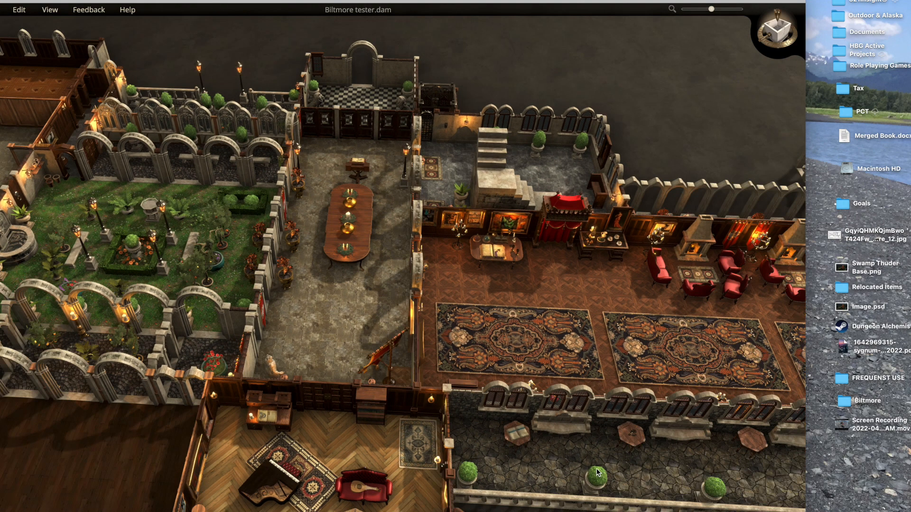
- Zoom the camera around the gallery to view the updated painting
scroll(down, 3)
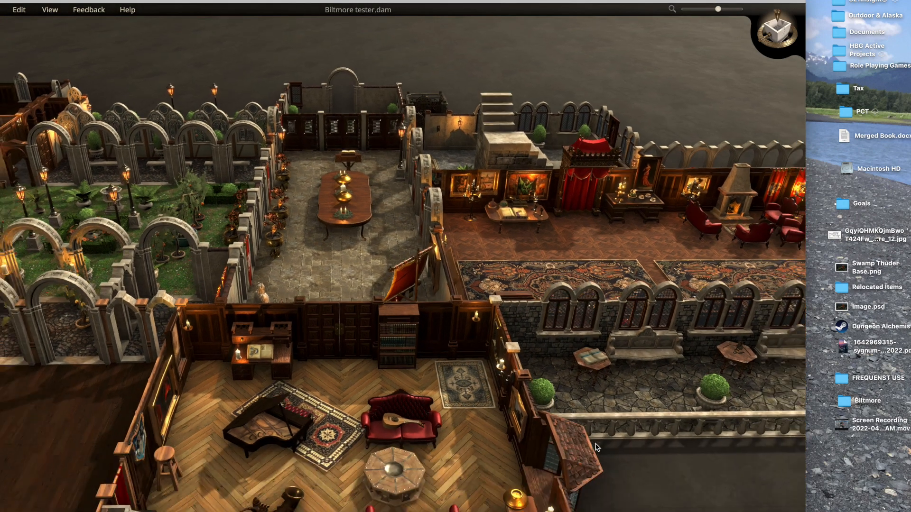